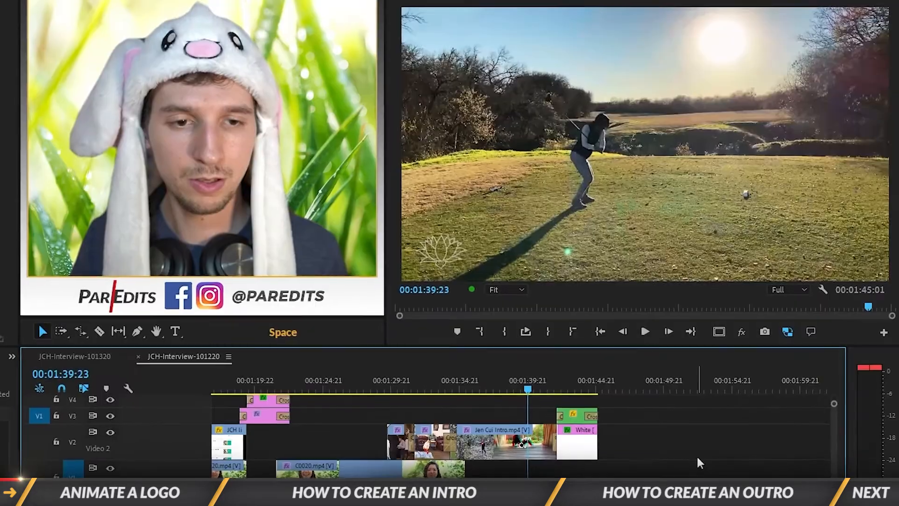
- Preview the lotus logo images in GFX > Logo and select JCH-LOGO-TEAL.PNG
click(645, 331)
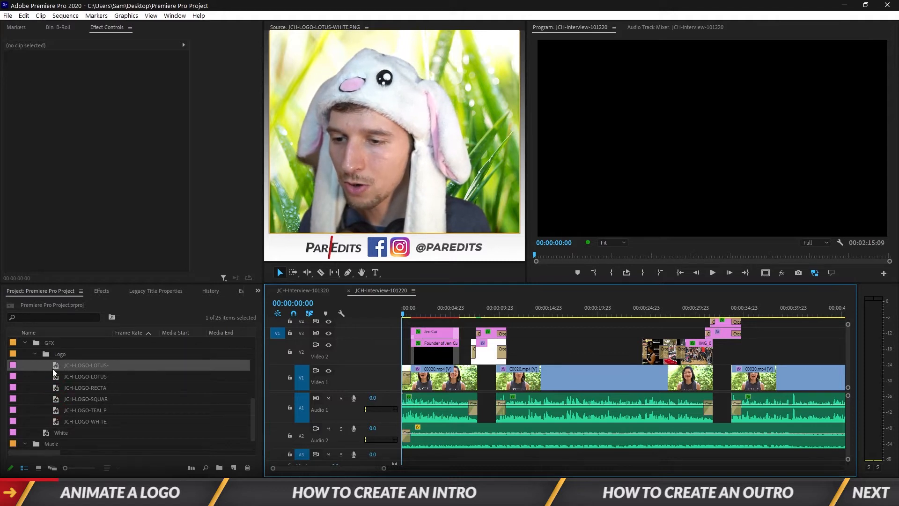
click(86, 376)
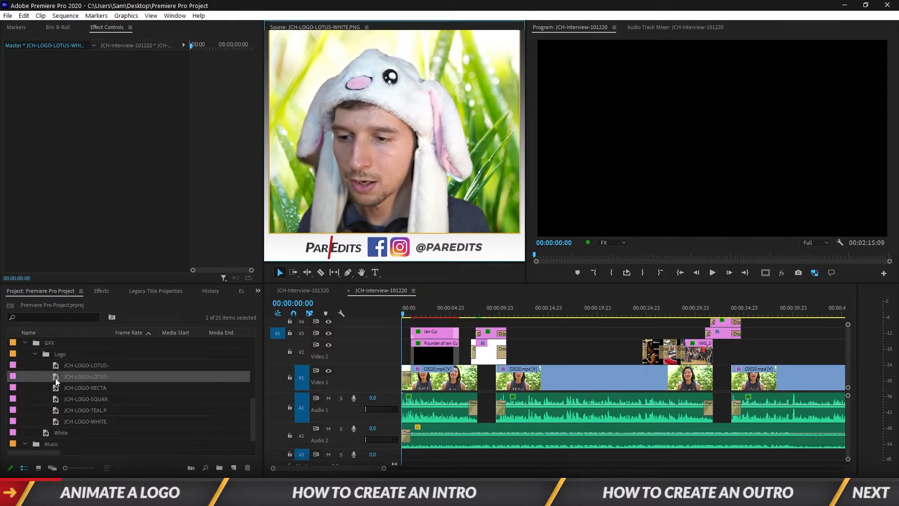
click(87, 365)
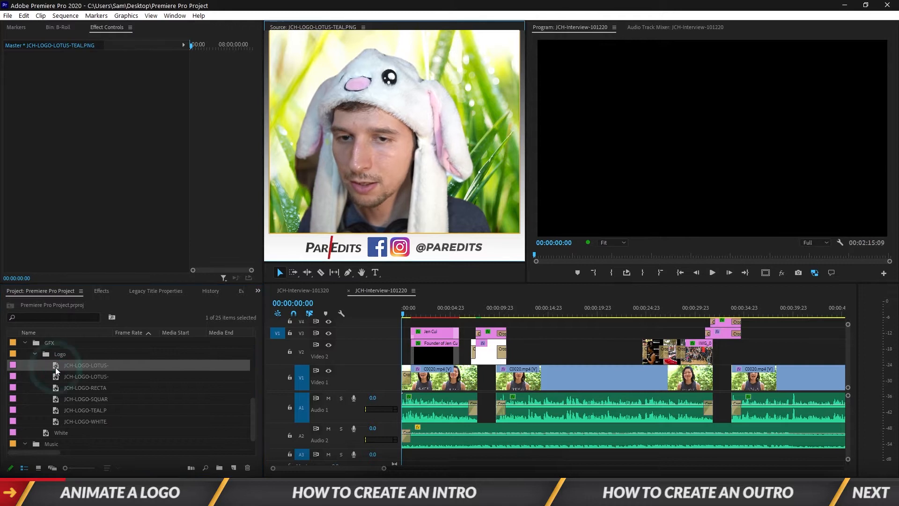
click(84, 410)
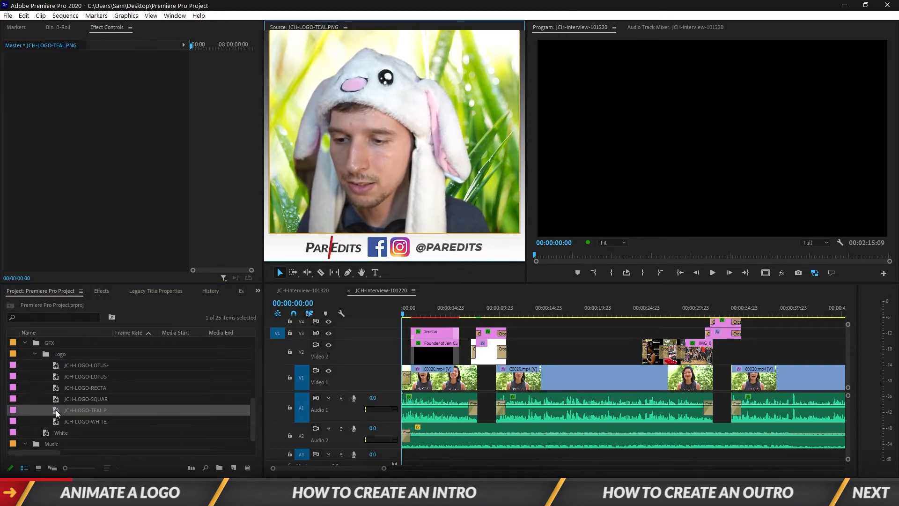
mouse_move(56, 413)
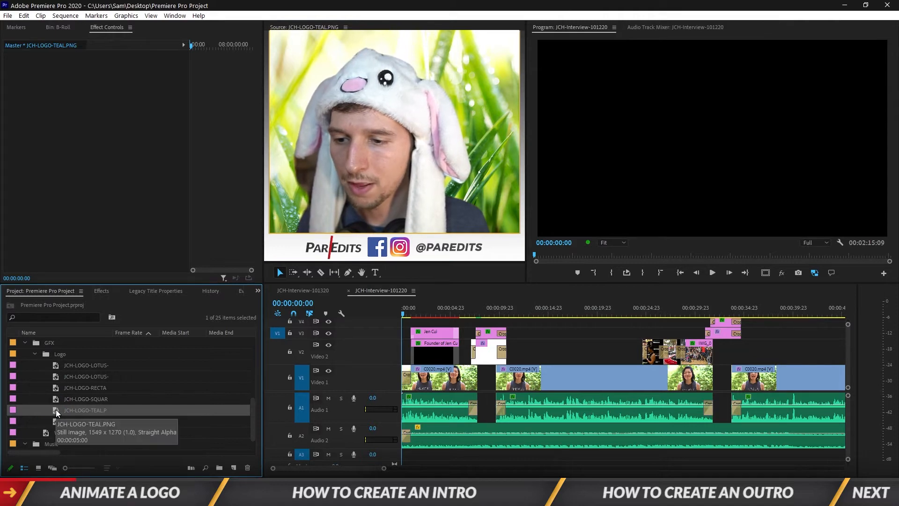
- Bring up the options for JCH-LOGO-TEAL.PNG to build a new sequence from it
right_click(84, 410)
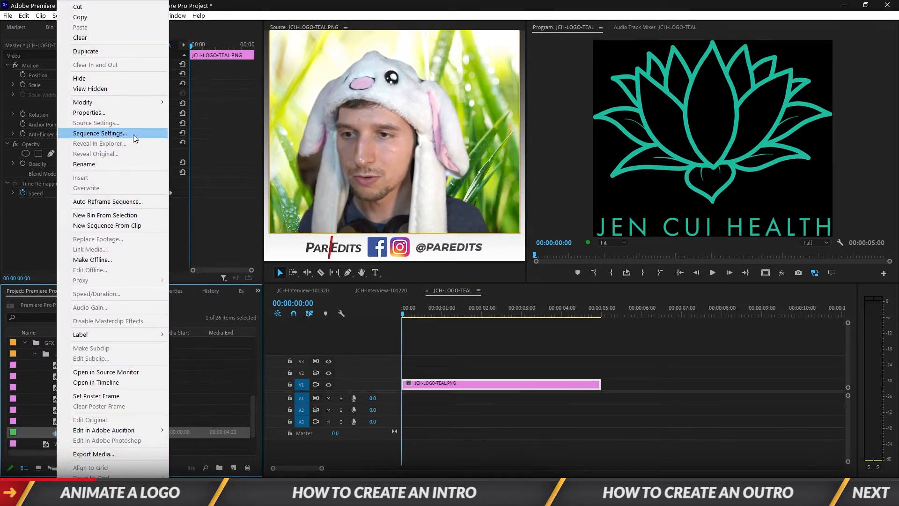
- Change the logo sequence to 1920x1080 at 23.976 fps, confirming deletion of previews
click(98, 133)
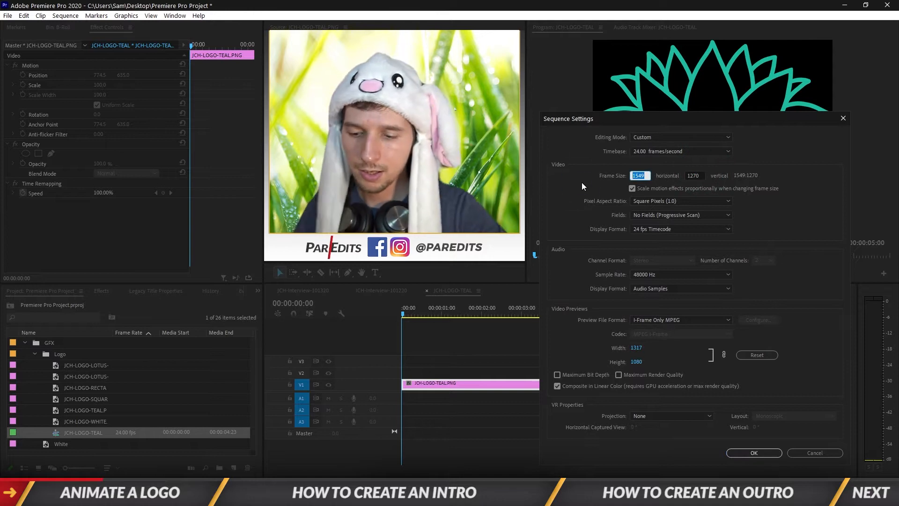
key(Tab)
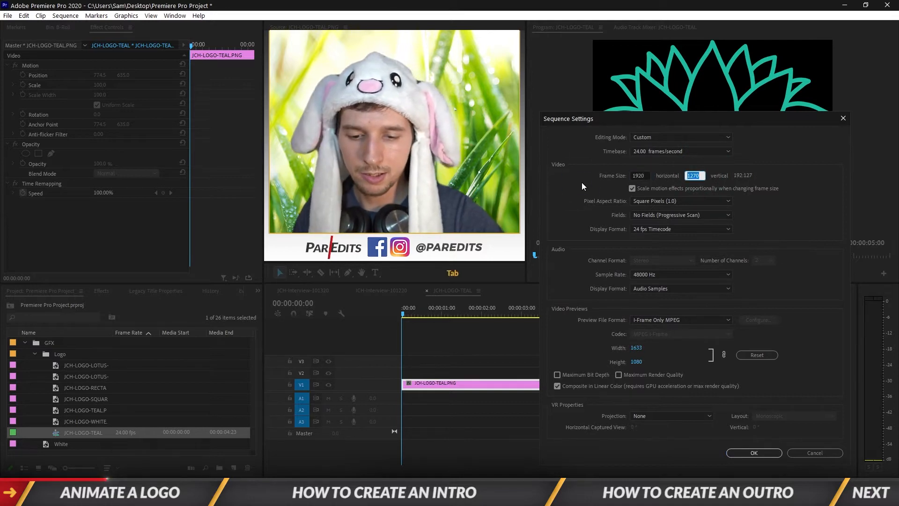
text(1080)
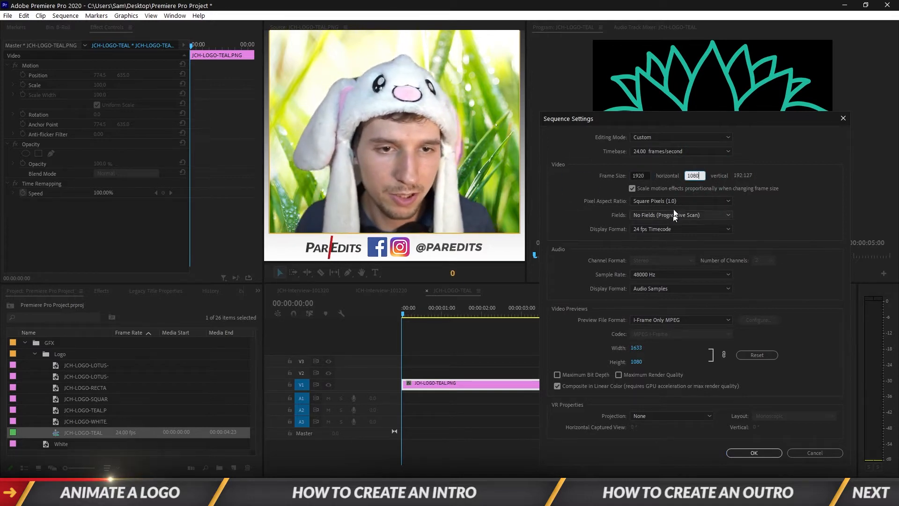
click(681, 151)
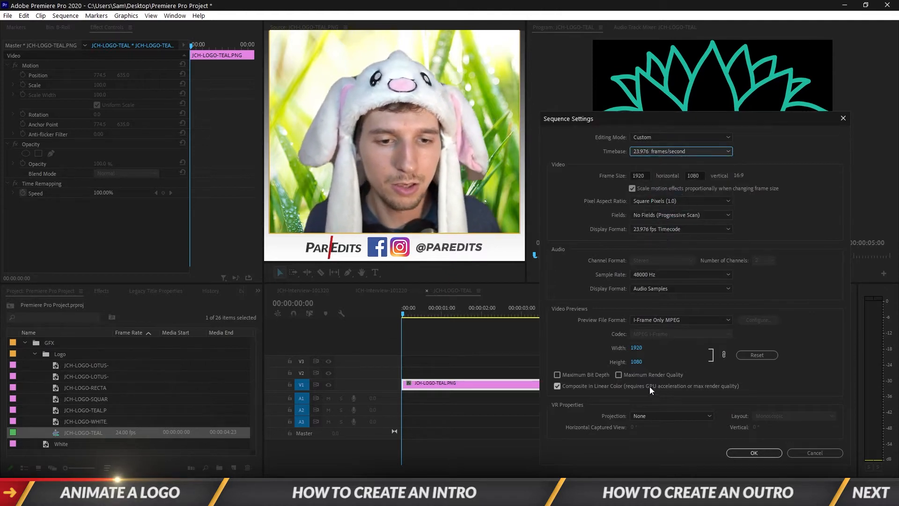
click(753, 452)
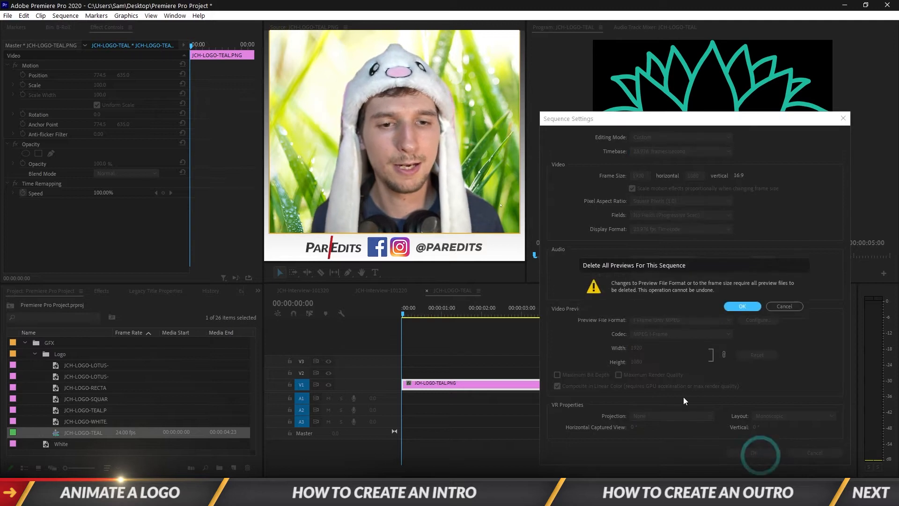
click(742, 305)
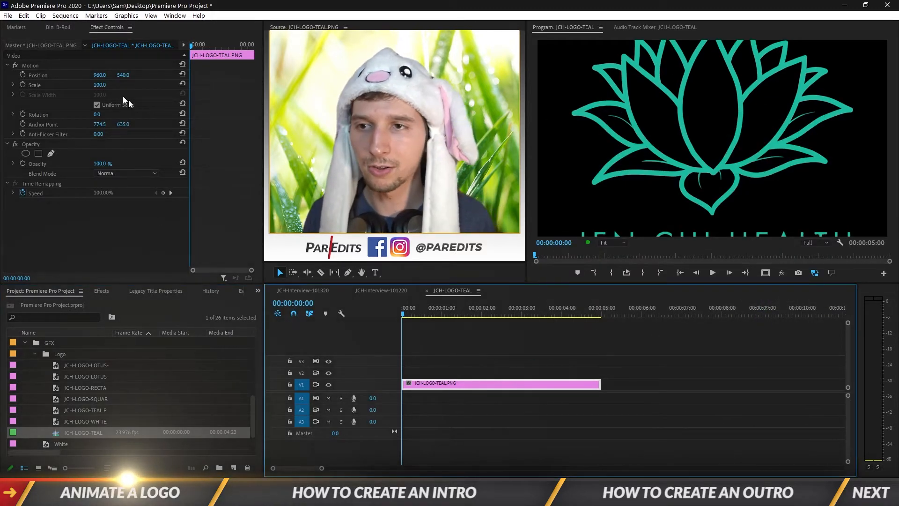
- Set the teal logo clip's Motion Scale to 47
text(47.0)
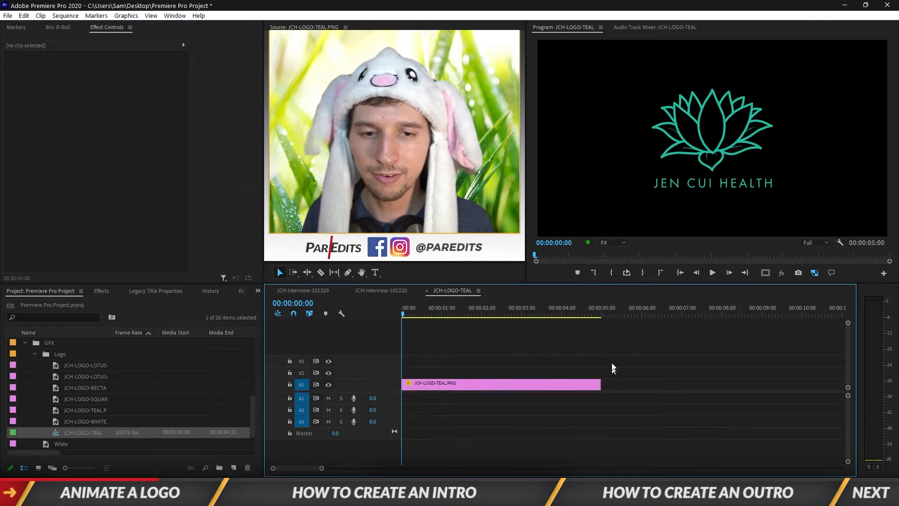
key(space)
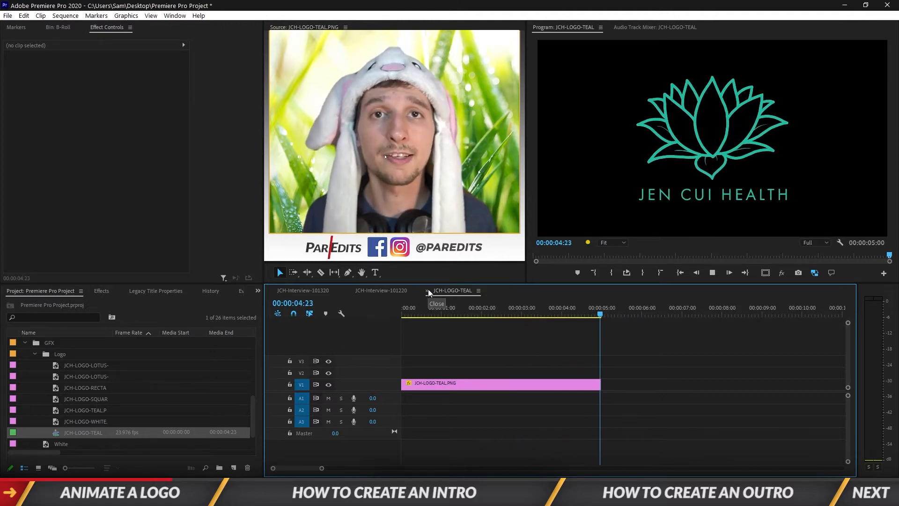
click(499, 383)
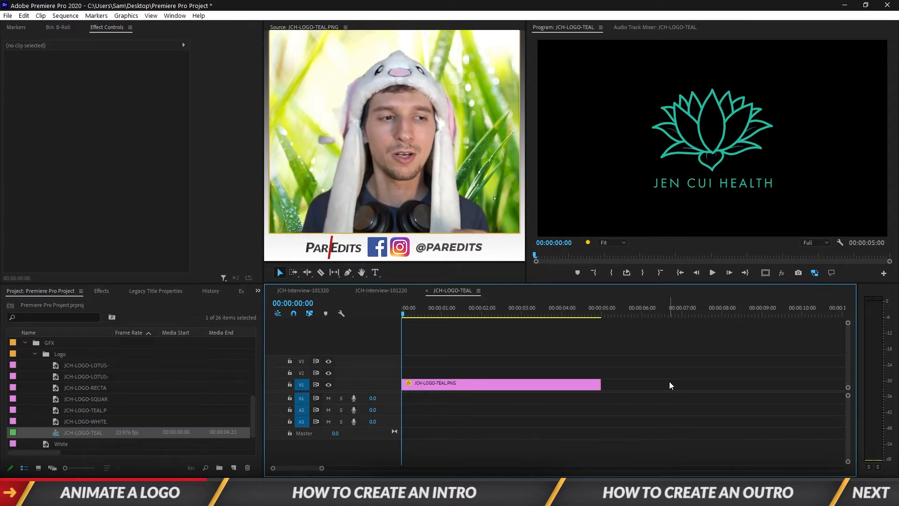
key(space)
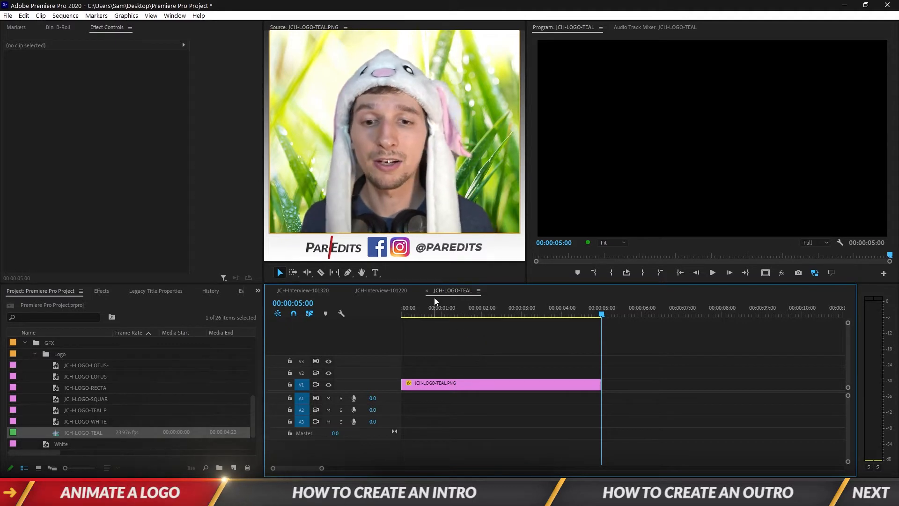
mouse_move(427, 290)
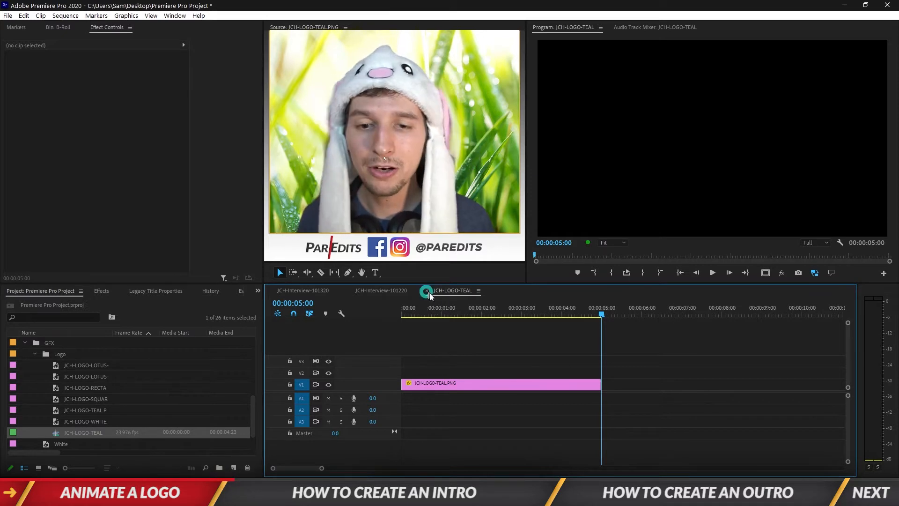
- Close the JCH-LOGO-TEAL sequence timeline
click(381, 290)
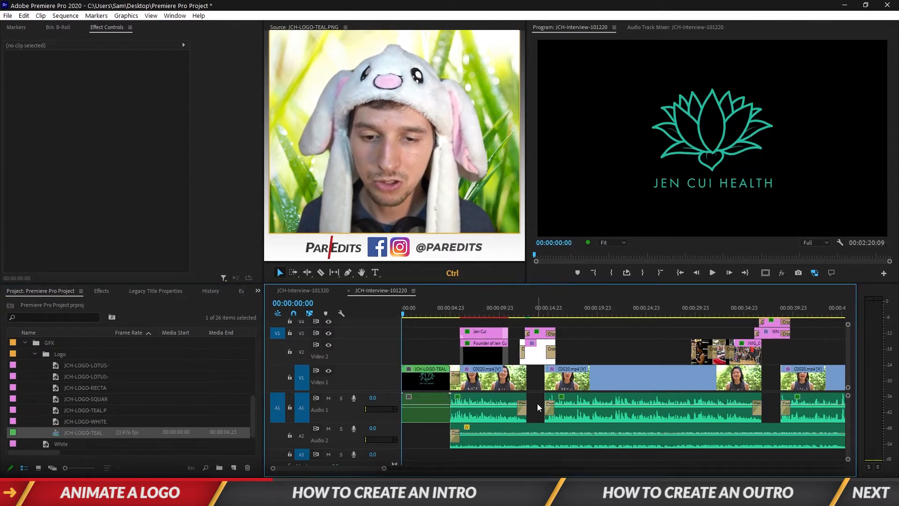
- Raise the logo clip to V2, delete its empty audio, and add the white matte beneath
click(424, 377)
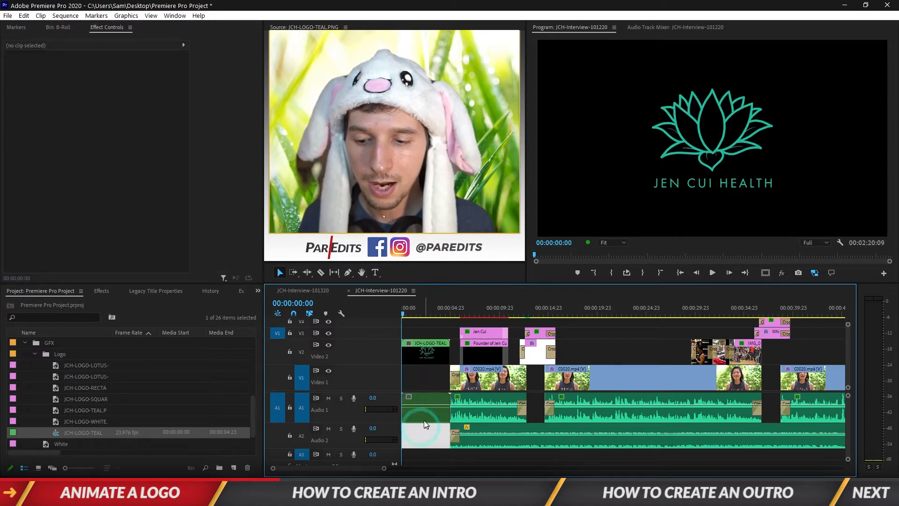
click(425, 409)
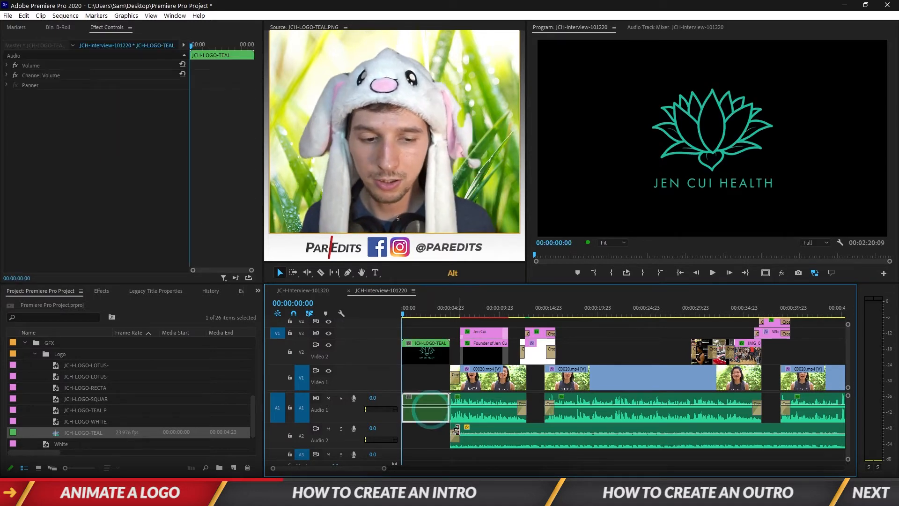
click(426, 345)
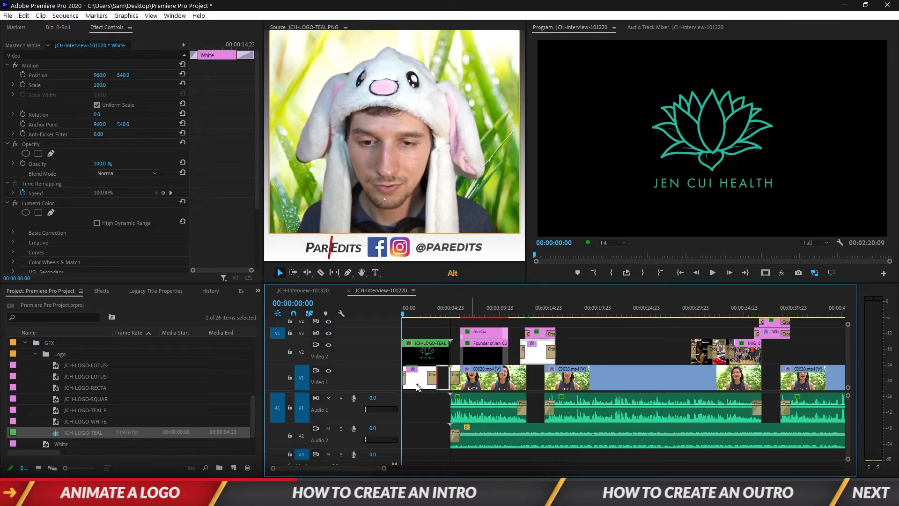
click(418, 378)
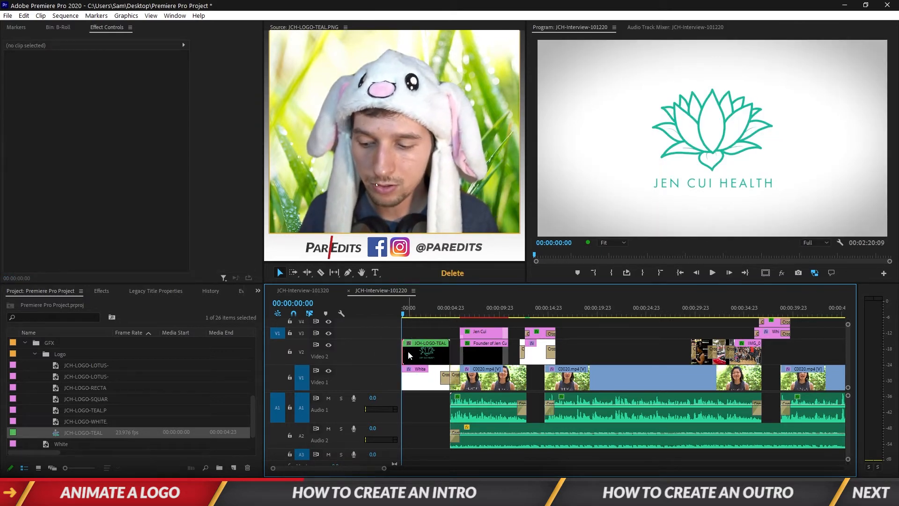
- Stop playback of the logo opening and select the teal logo clip at the sequence start
click(408, 343)
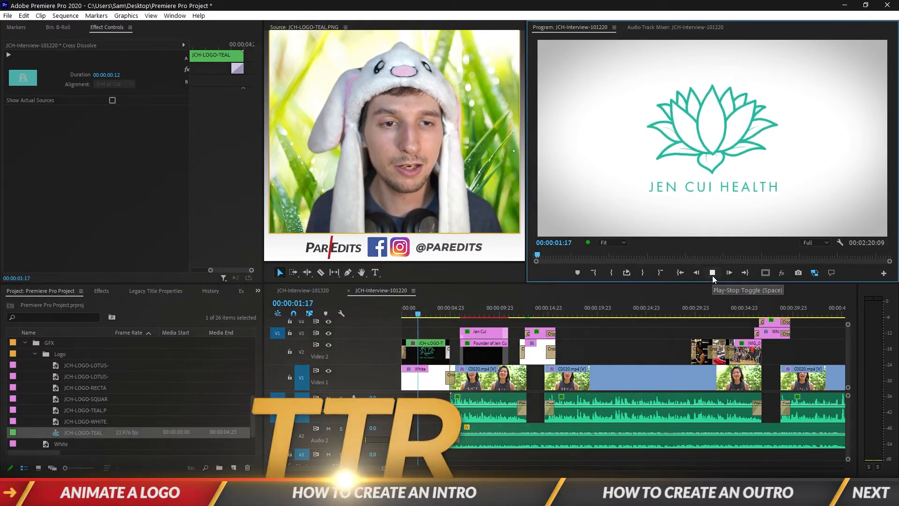
click(712, 272)
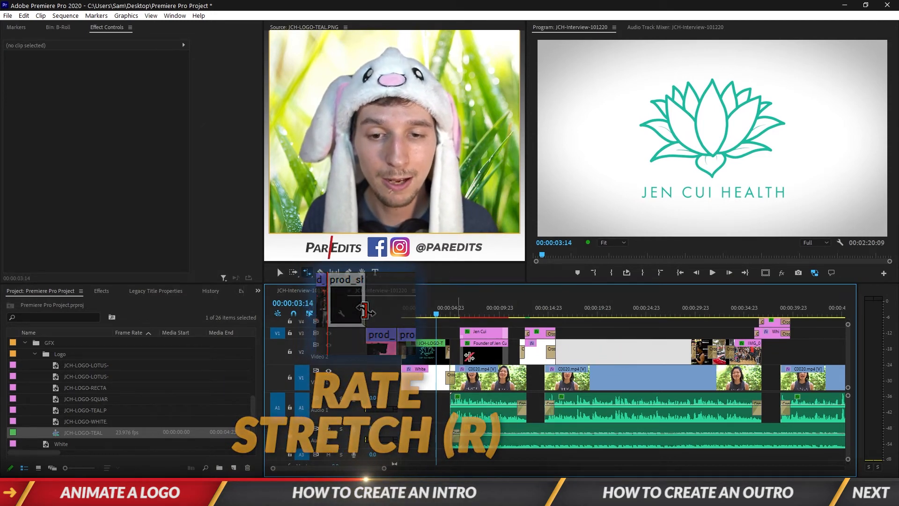
click(335, 273)
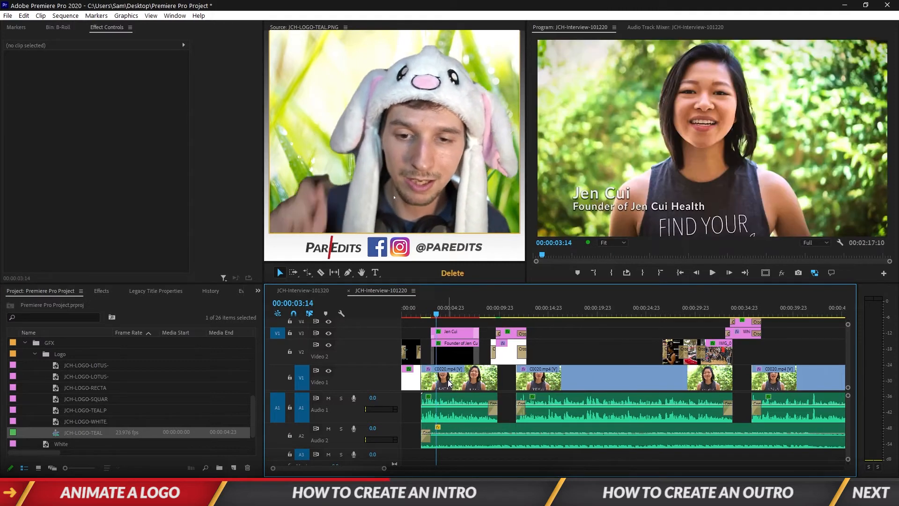
mouse_move(427, 372)
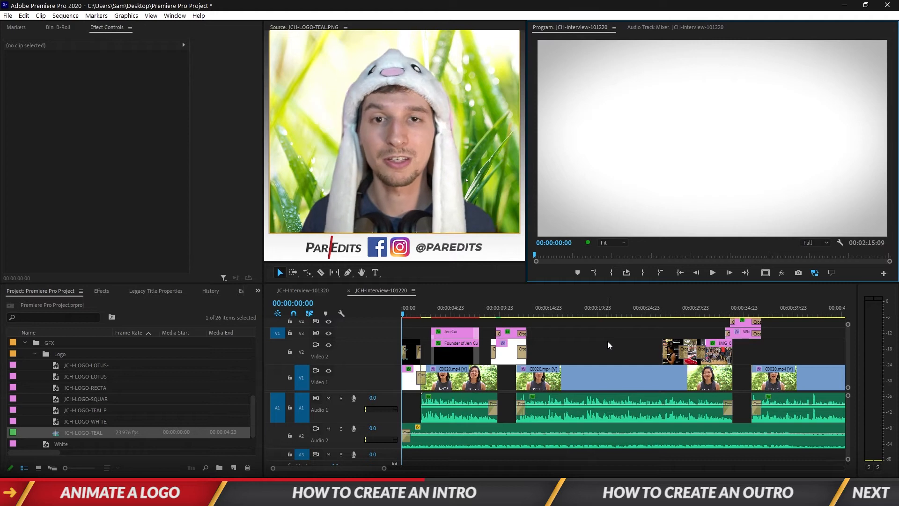
key(space)
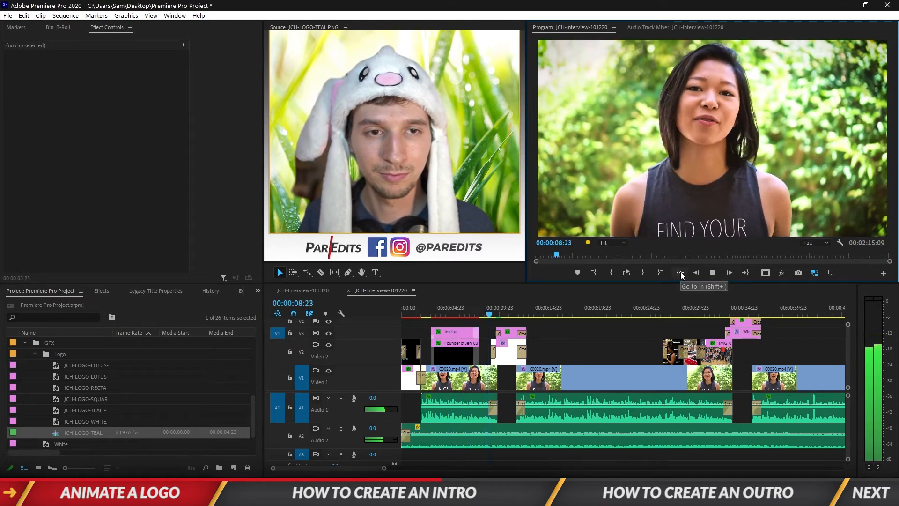
click(680, 273)
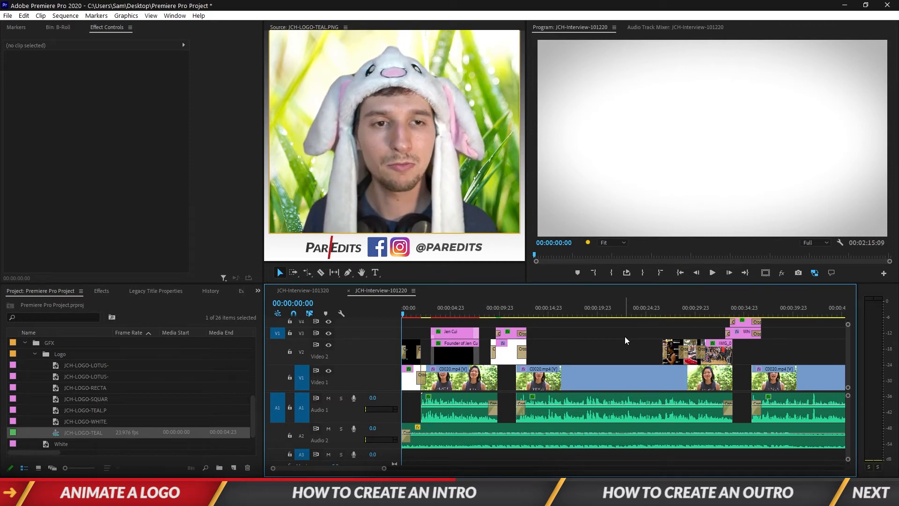
key(space)
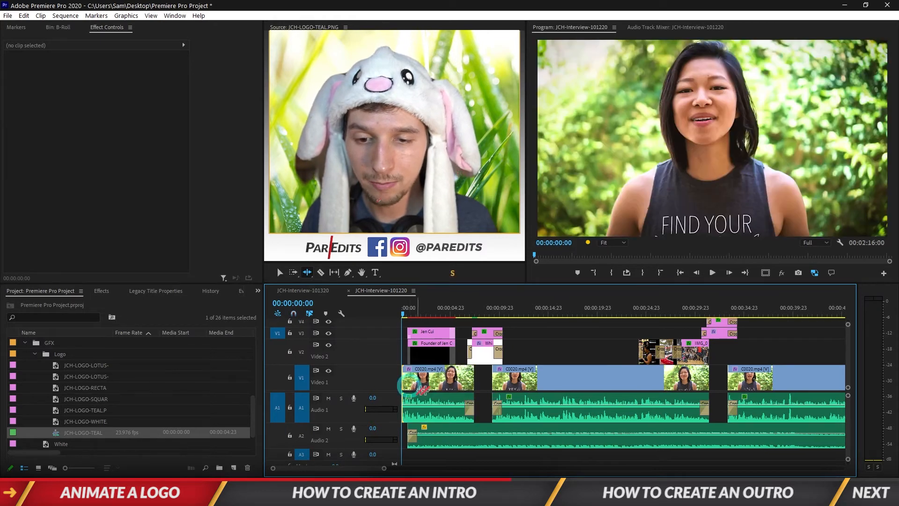
- Toggle timeline snapping after removing the opening white gap
key(space)
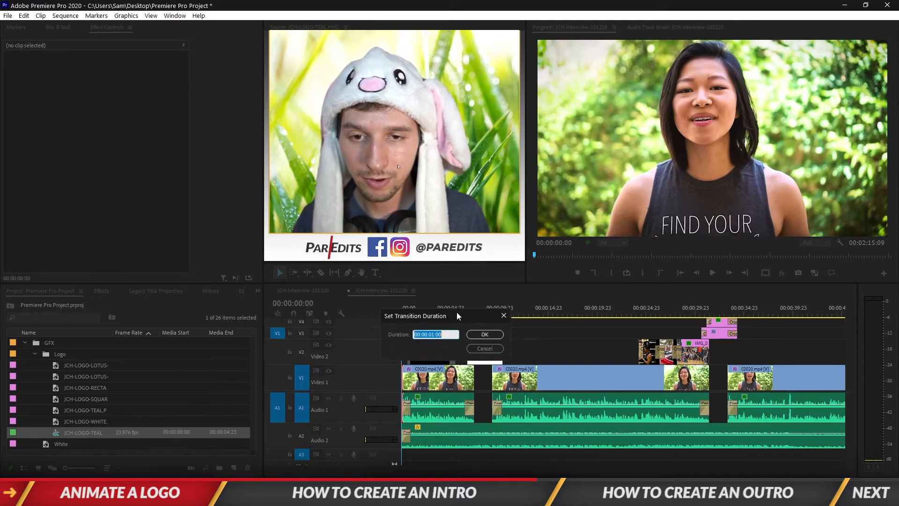
- Keep the 00:00:01:00 transition duration and confirm it
click(484, 334)
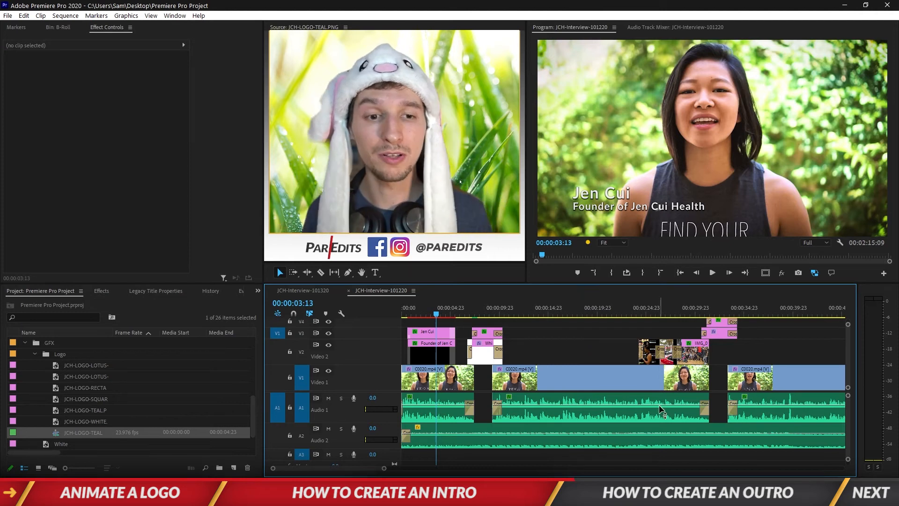
mouse_move(746, 273)
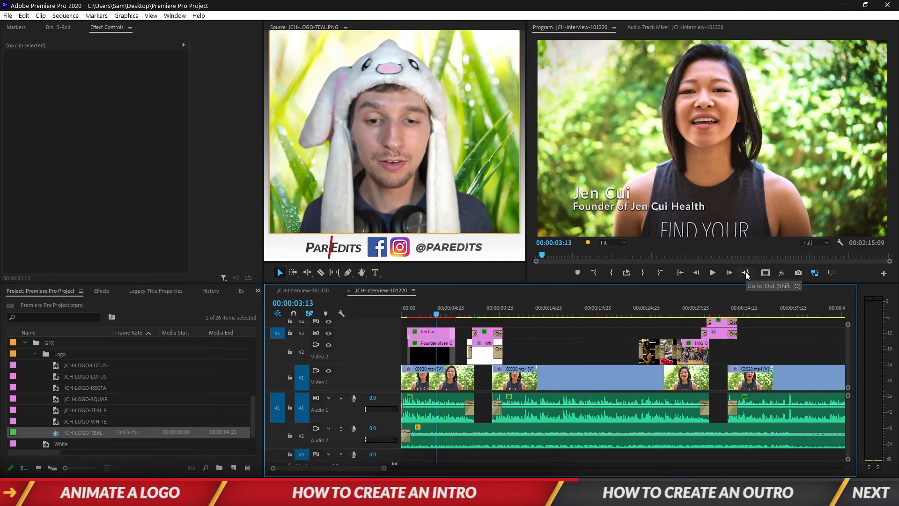
- Jump to the sequence end and select the leftover music past the video's end
click(746, 273)
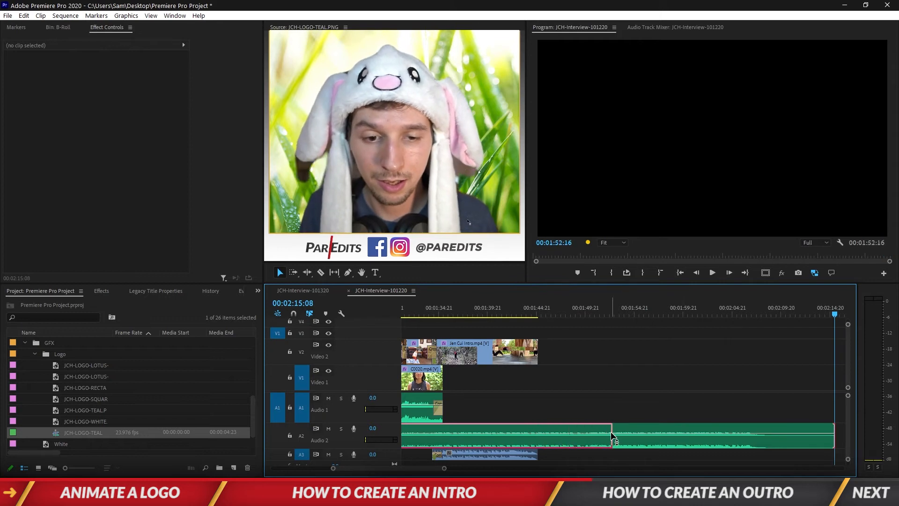
click(419, 307)
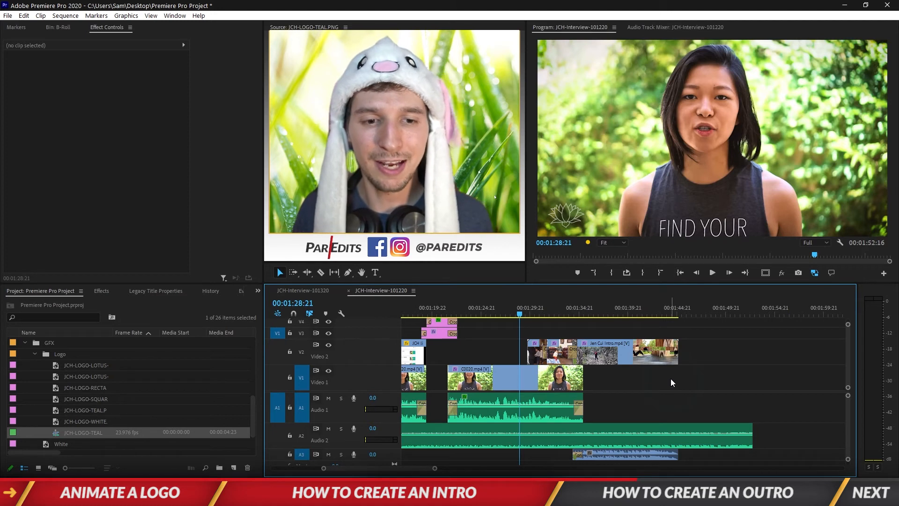
- Trim the A2 music to end with the last interview clip, then play back the new ending
key(space)
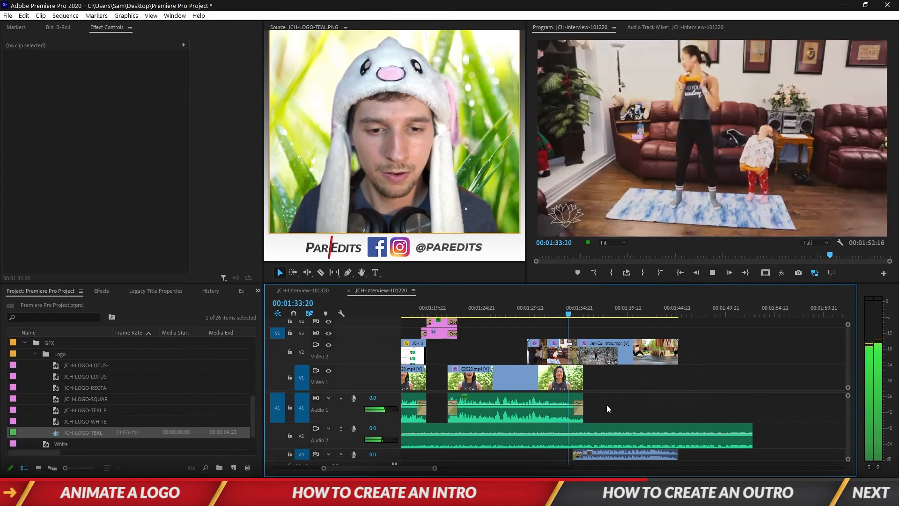
key(space)
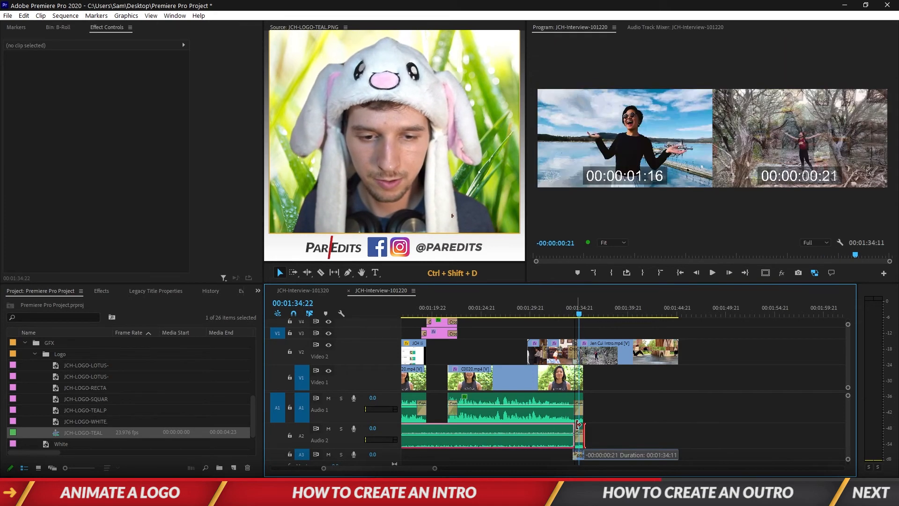
click(566, 308)
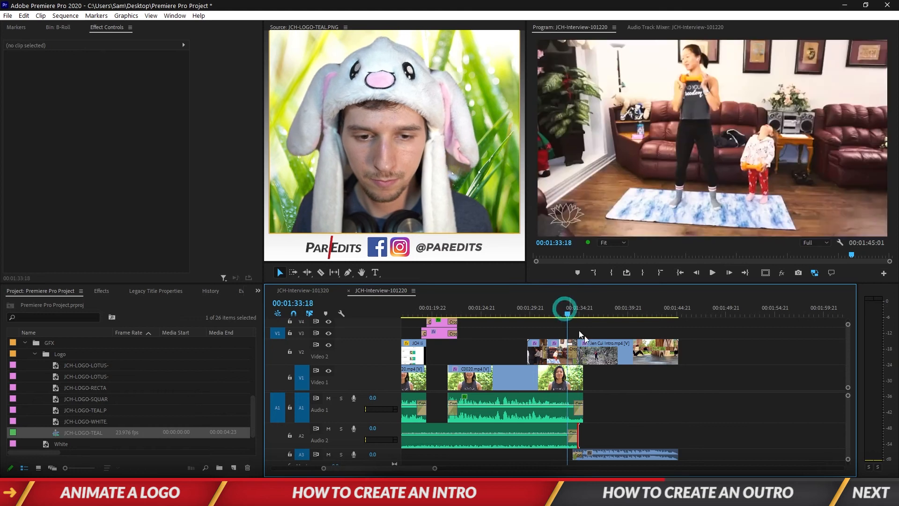
key(space)
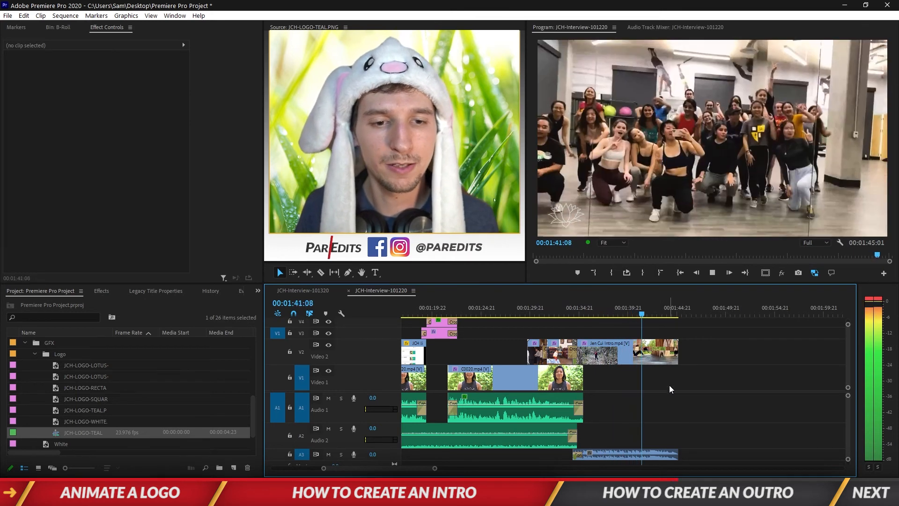
key(space)
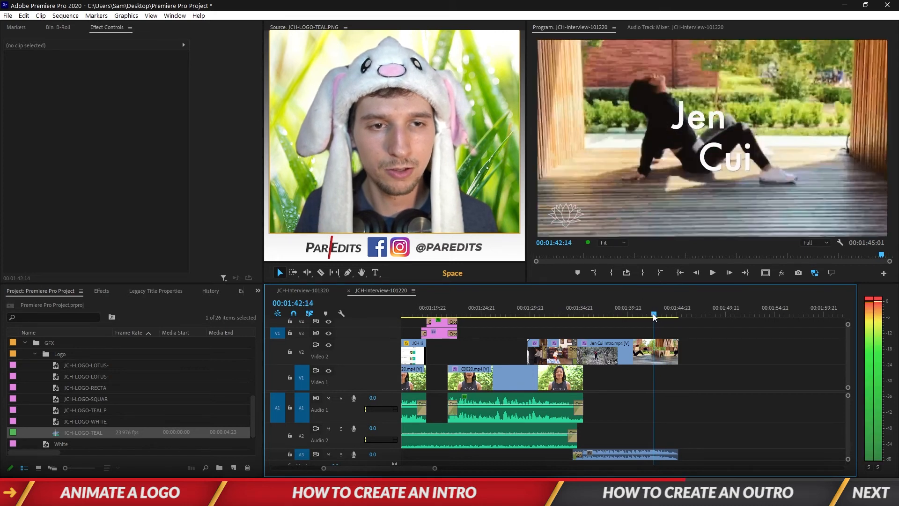
- Rate-stretch the teal lotus logo clip shorter so the outro plays faster
key(Left)
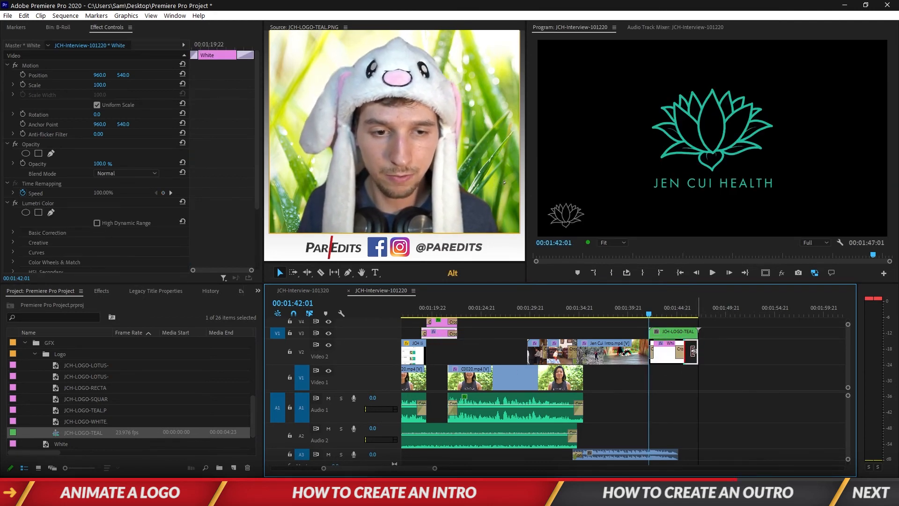
click(651, 349)
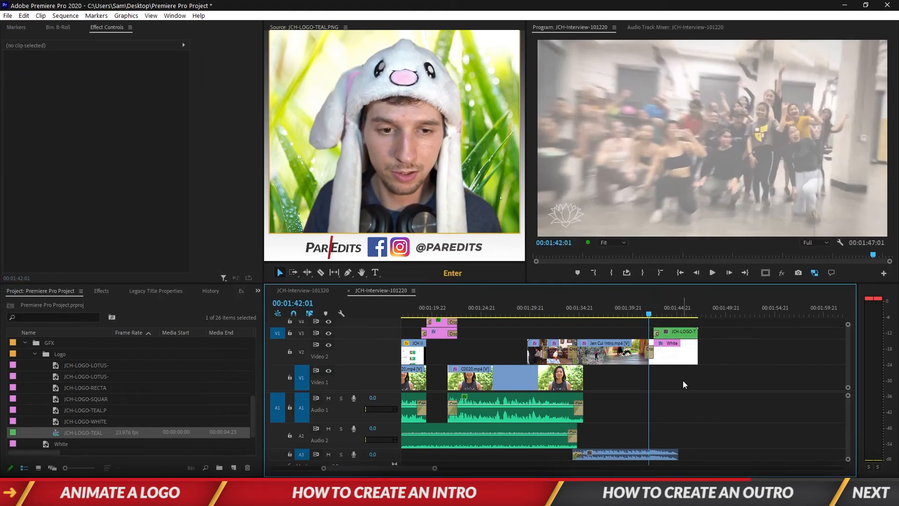
key(ctrl+z)
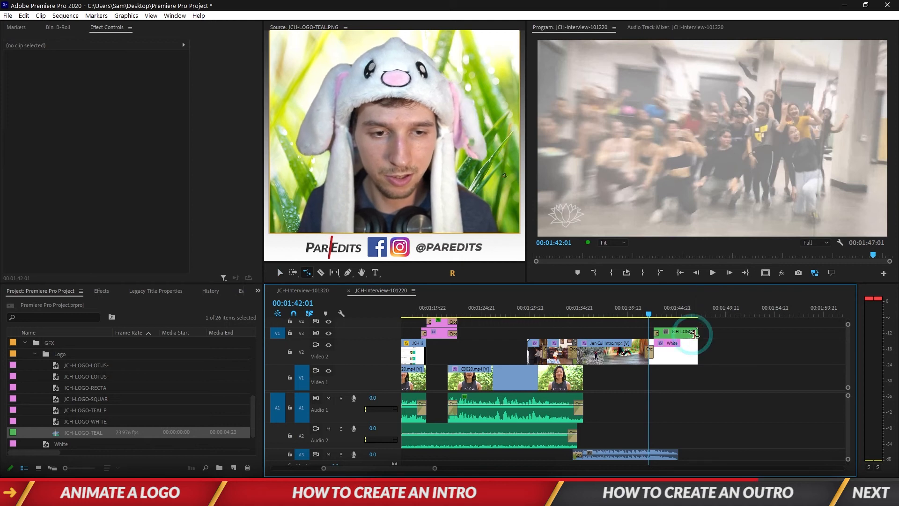
click(679, 334)
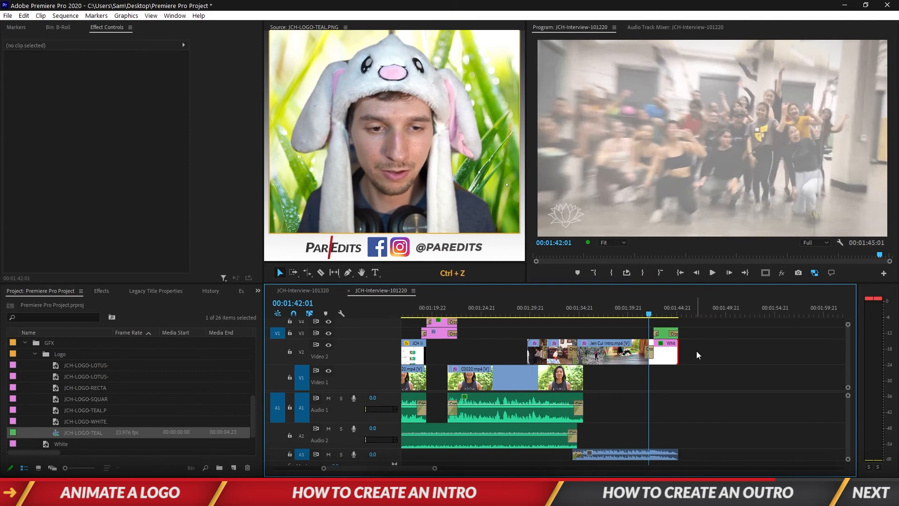
key(space)
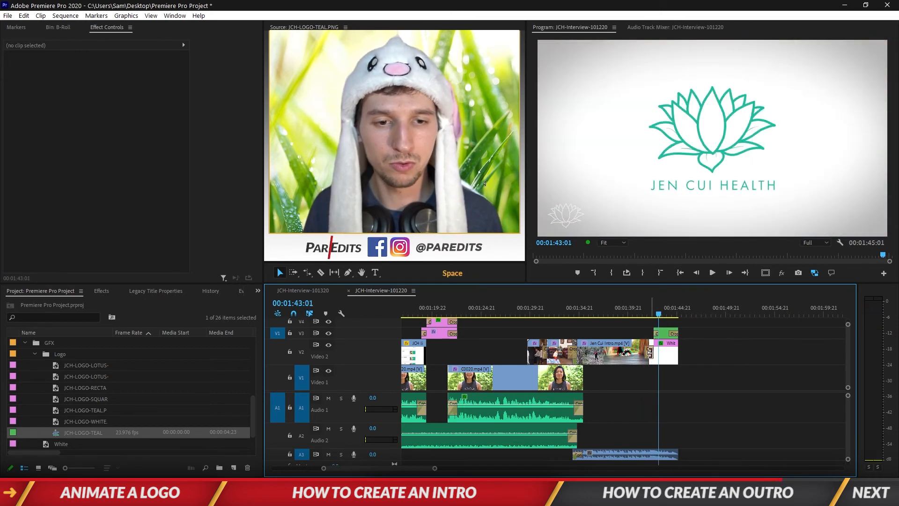
click(649, 349)
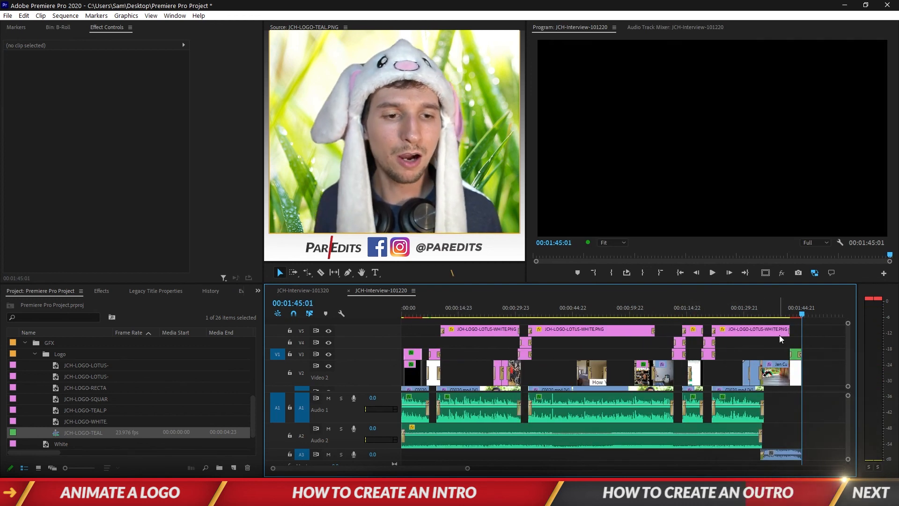
mouse_move(780, 335)
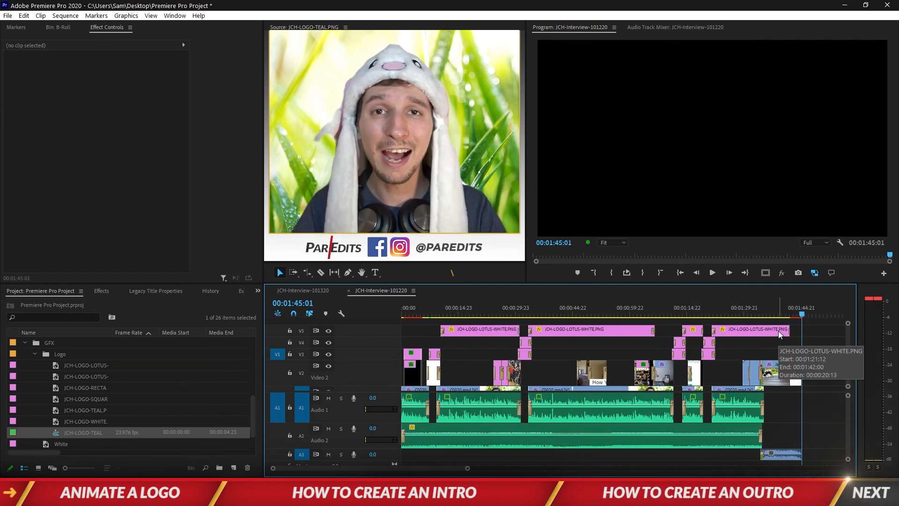